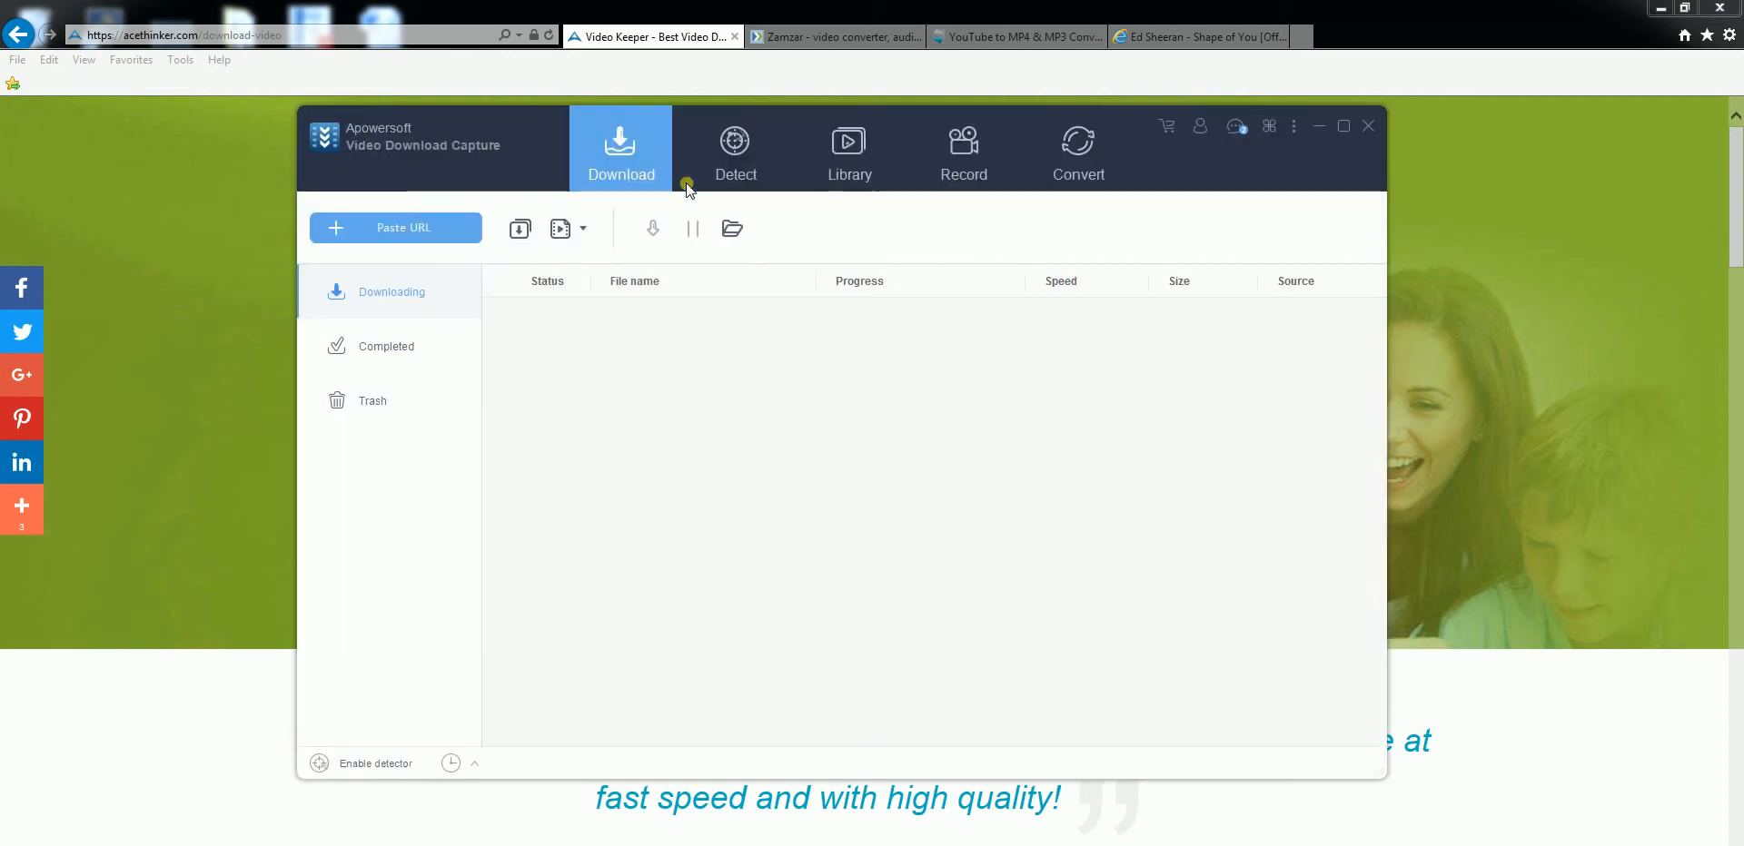
mouse_move(821, 437)
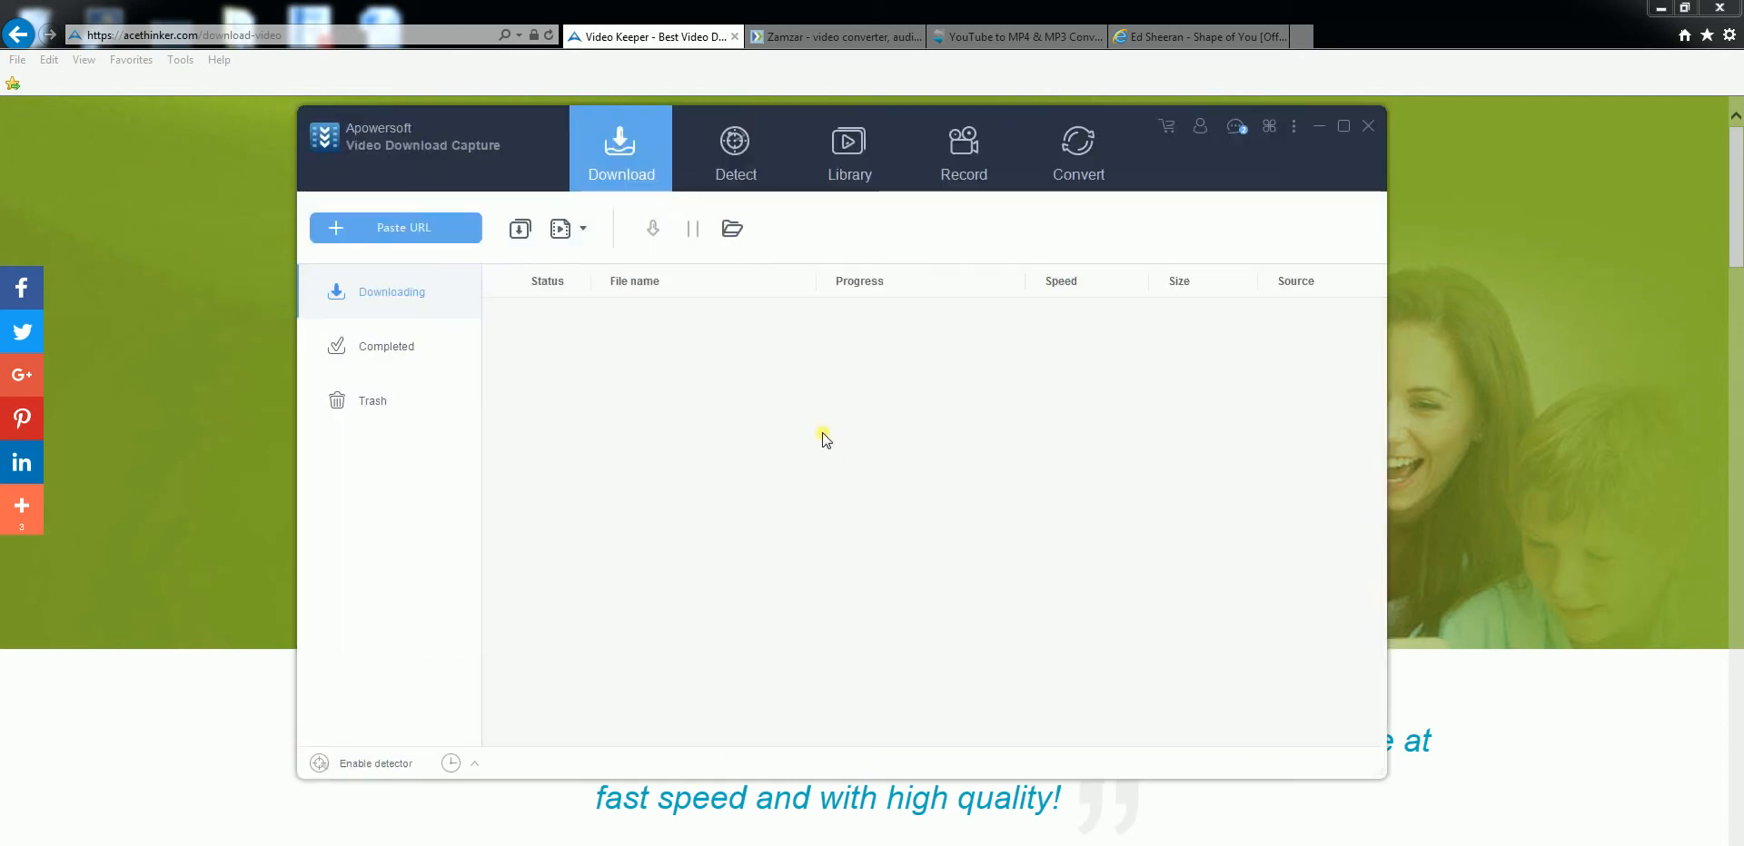
mouse_move(1131, 101)
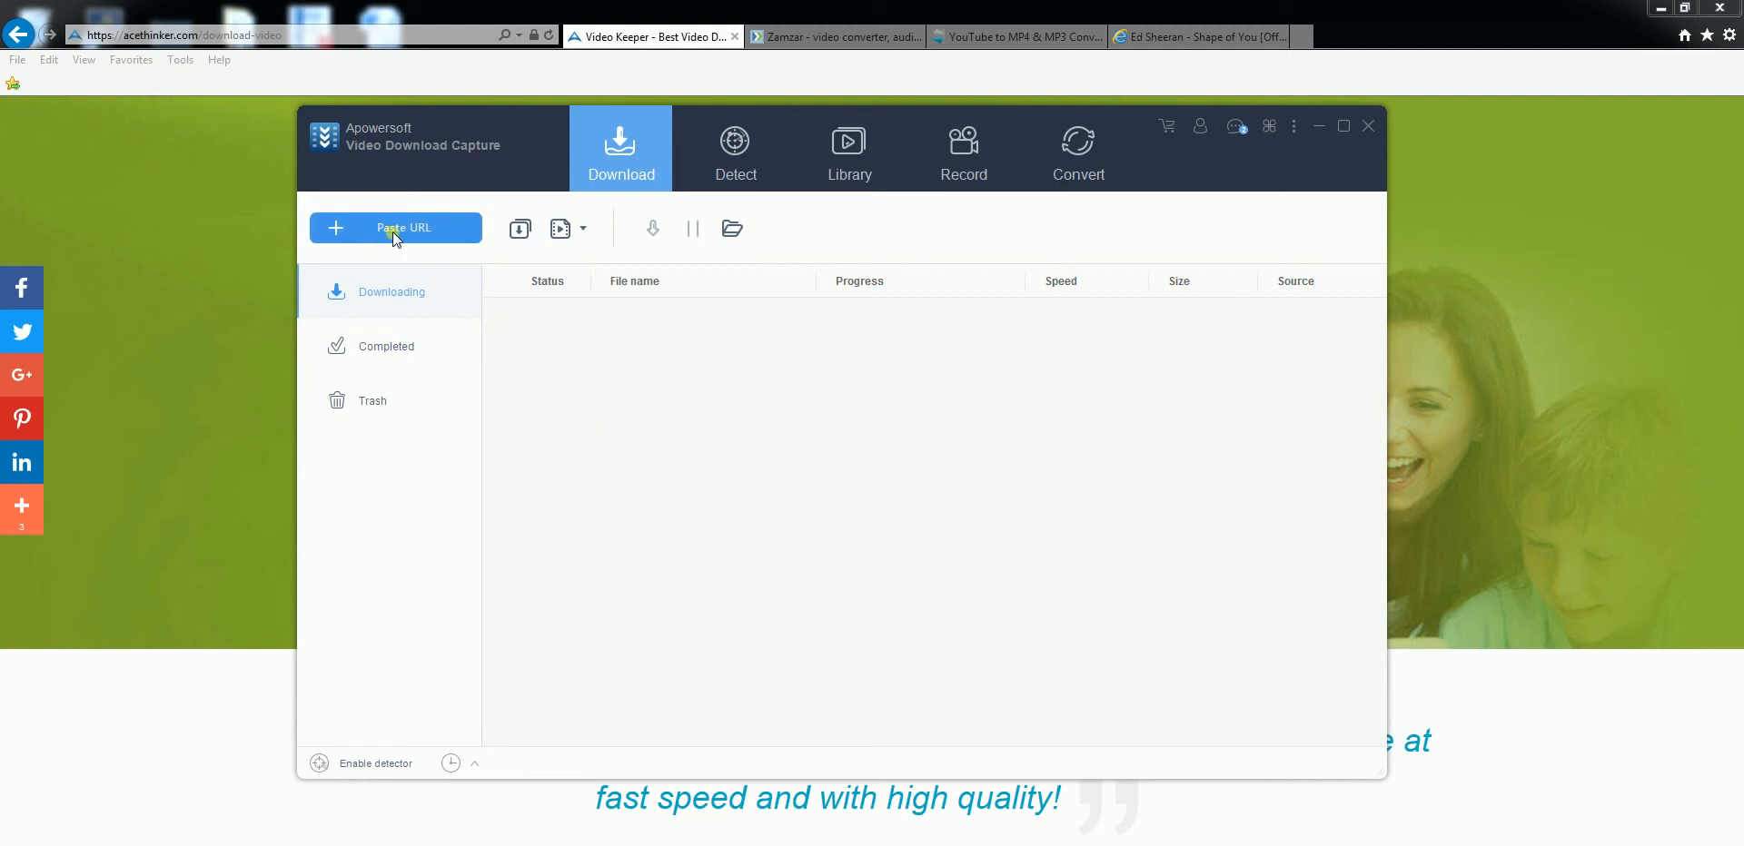
Paste the copied YouTube link into Apowersoft and let it download to Completed
left_click(395, 228)
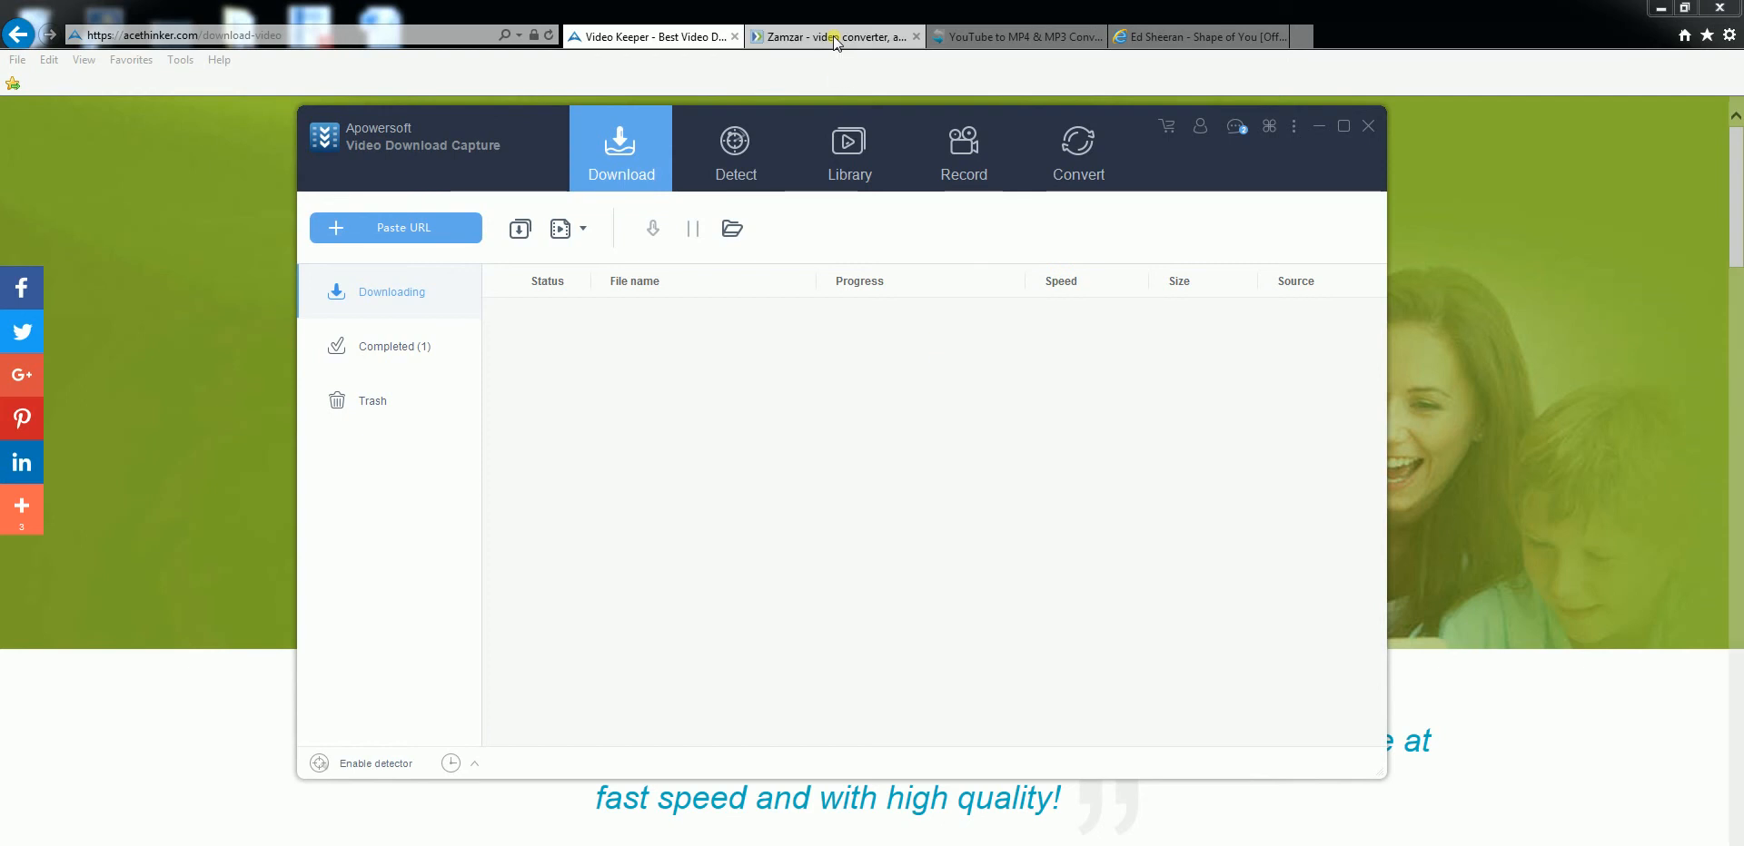
On the Zamzar page, show the output format choices for the YouTube link
left_click(835, 37)
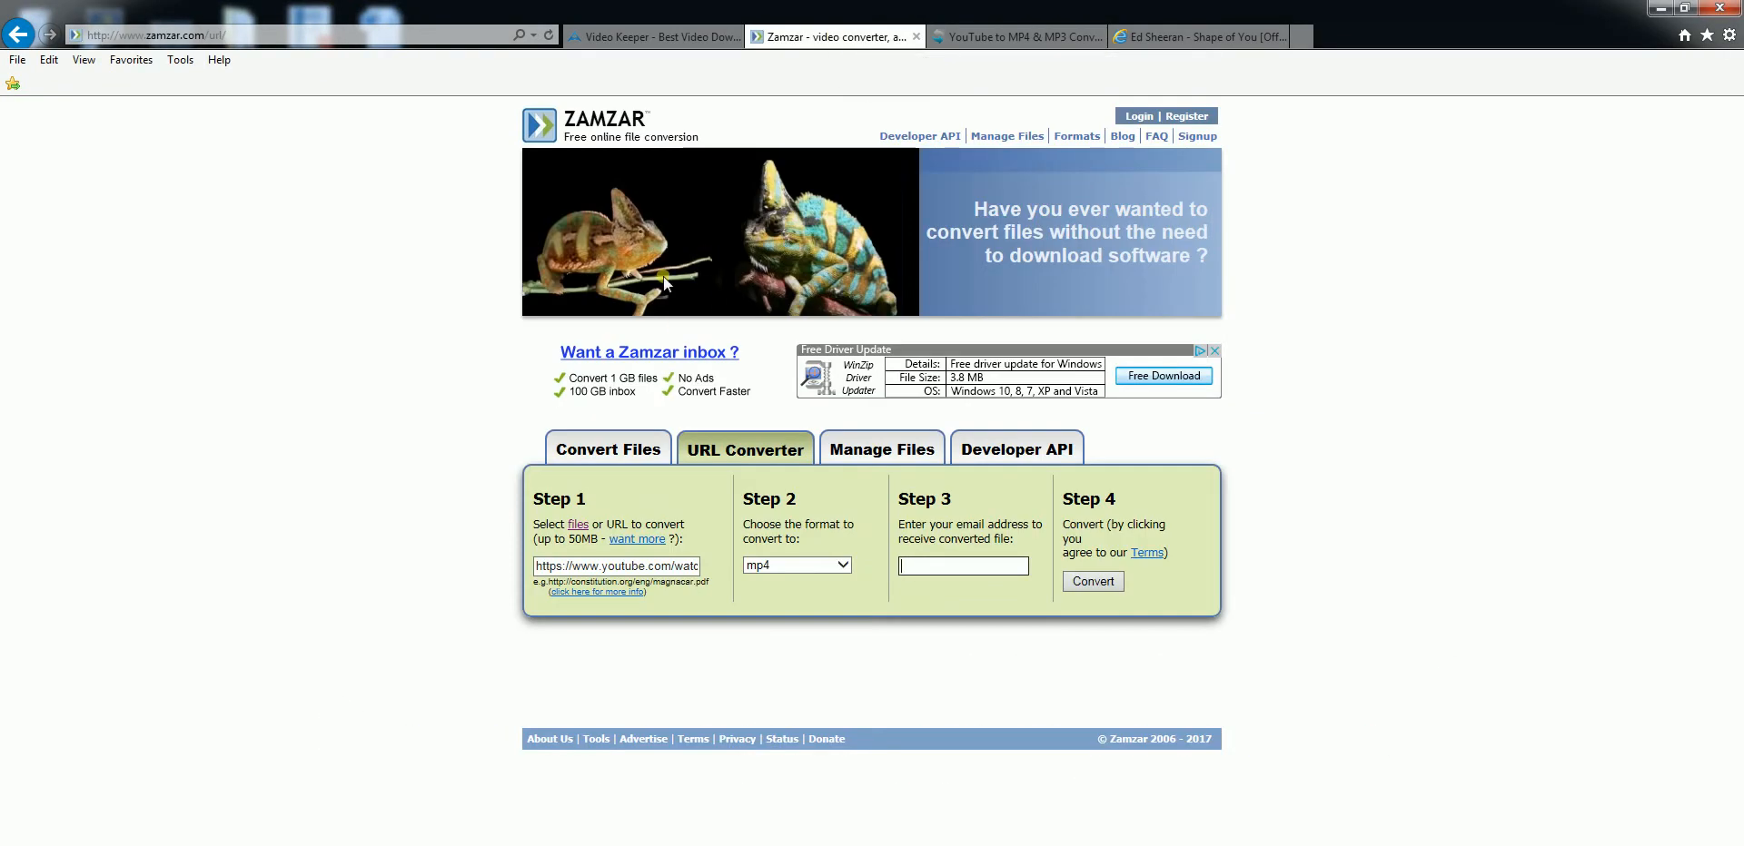
mouse_move(137, 43)
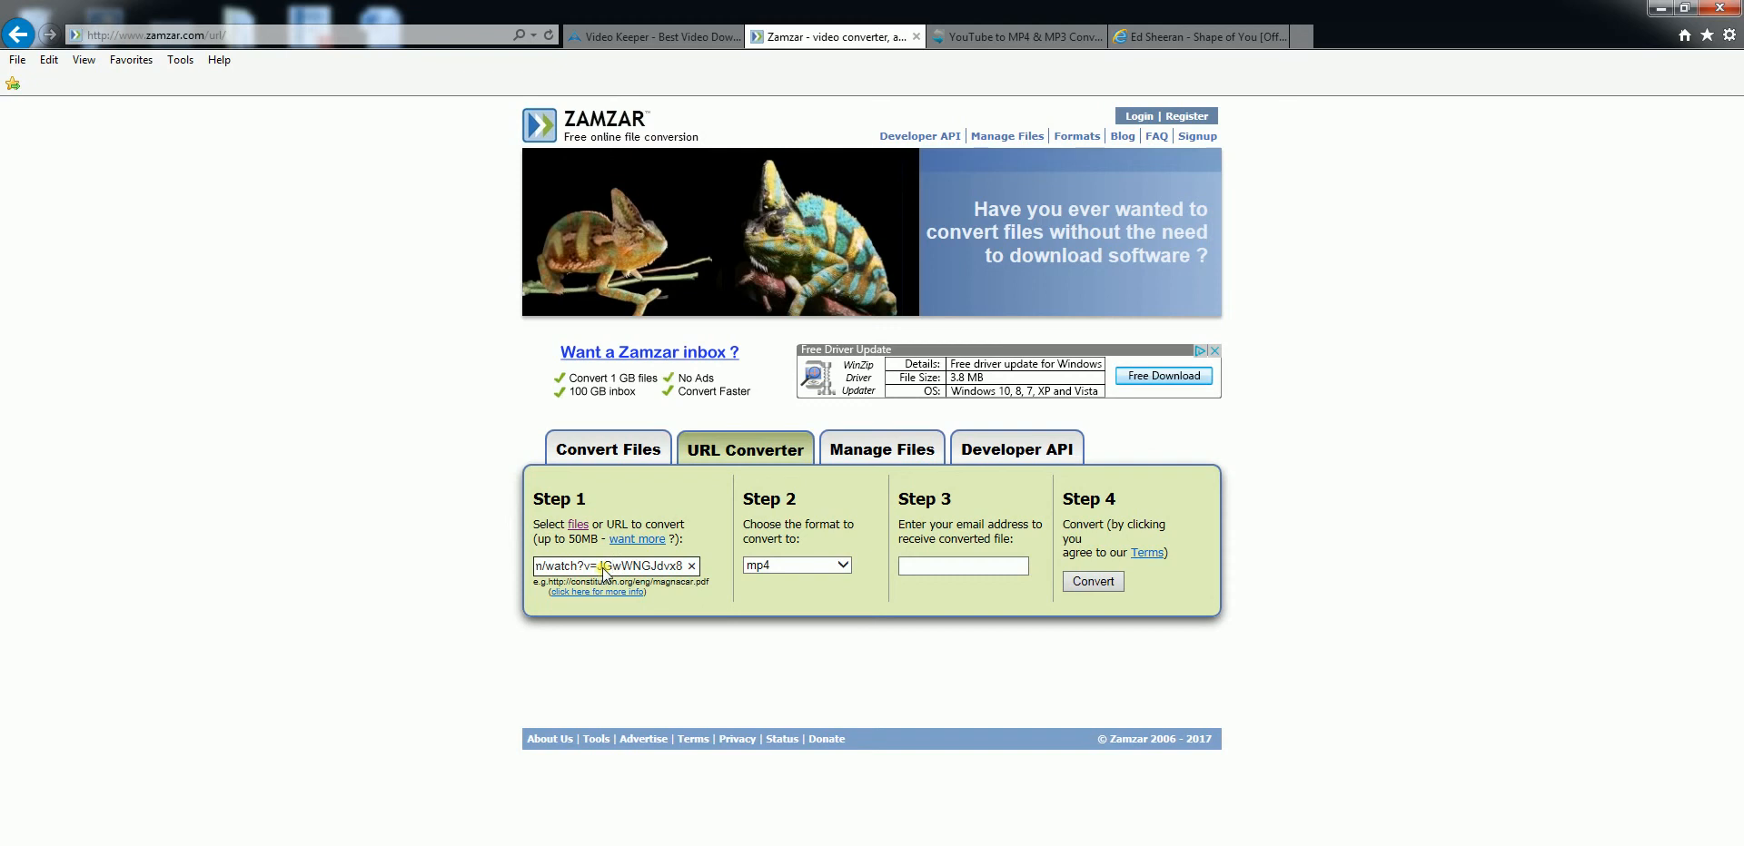
left_click(838, 565)
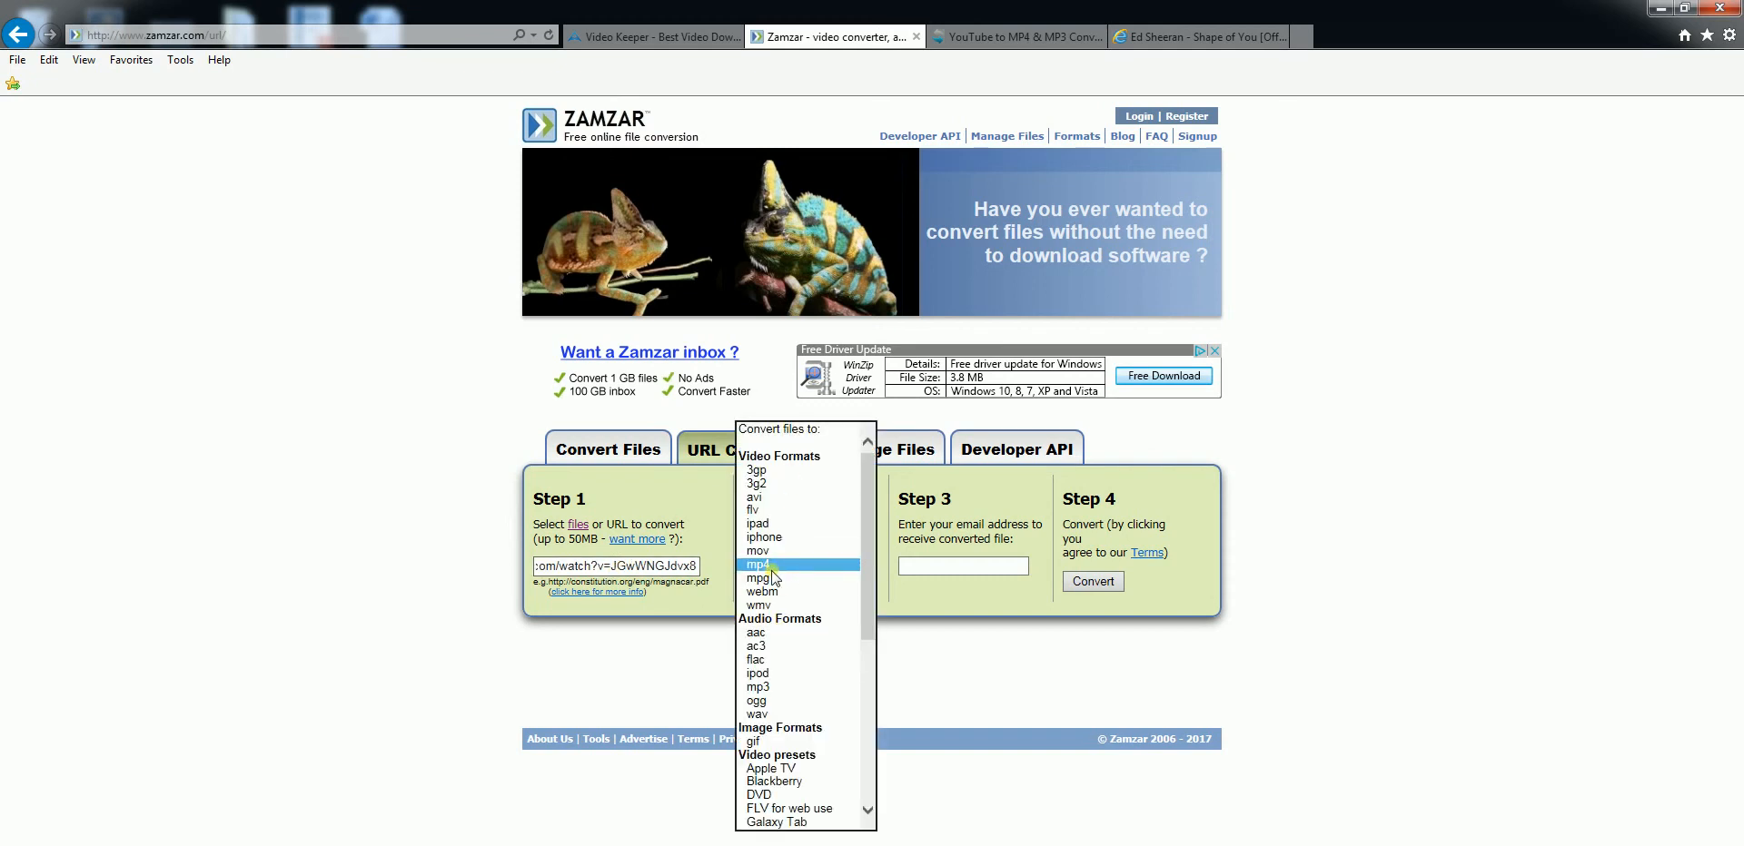
left_click(758, 564)
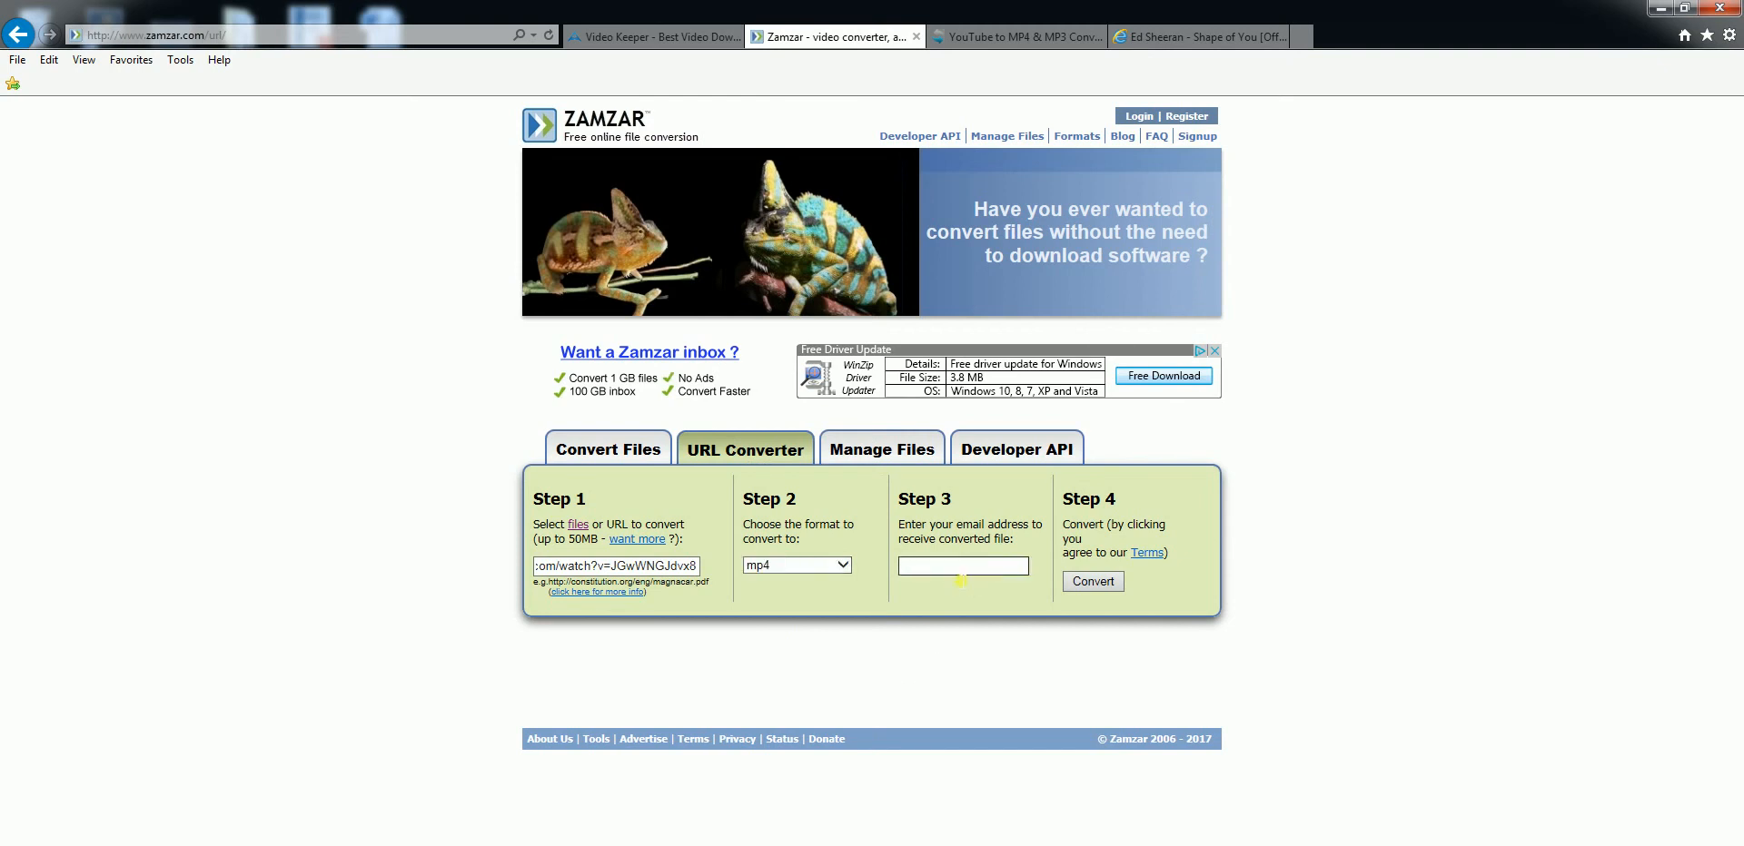
type("hello")
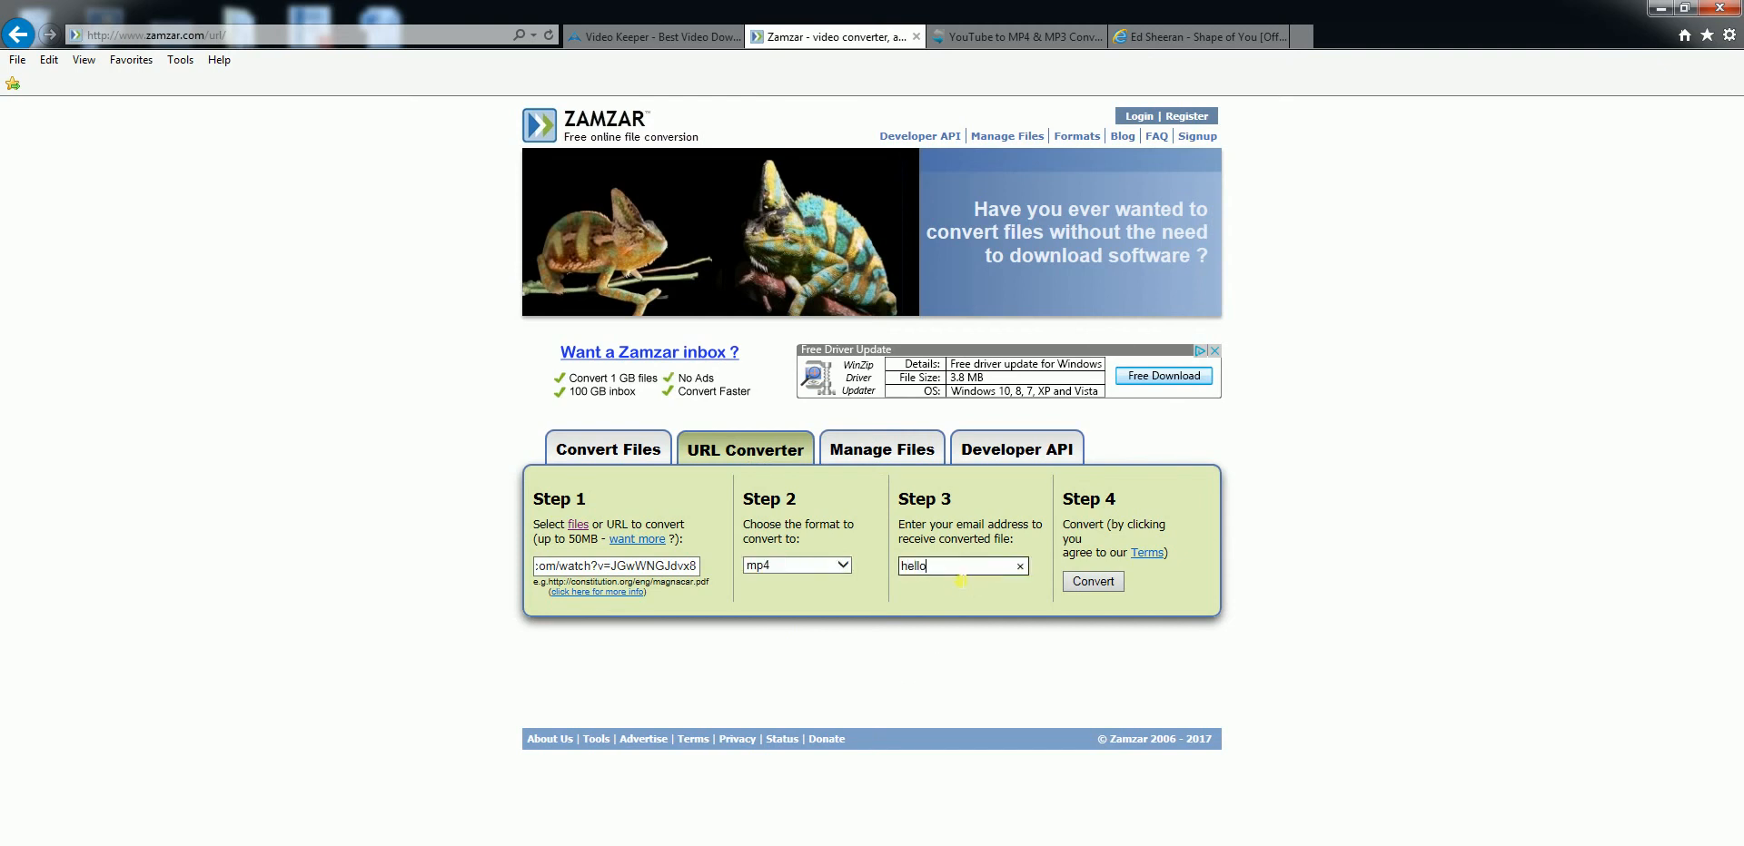
type("@hello.com")
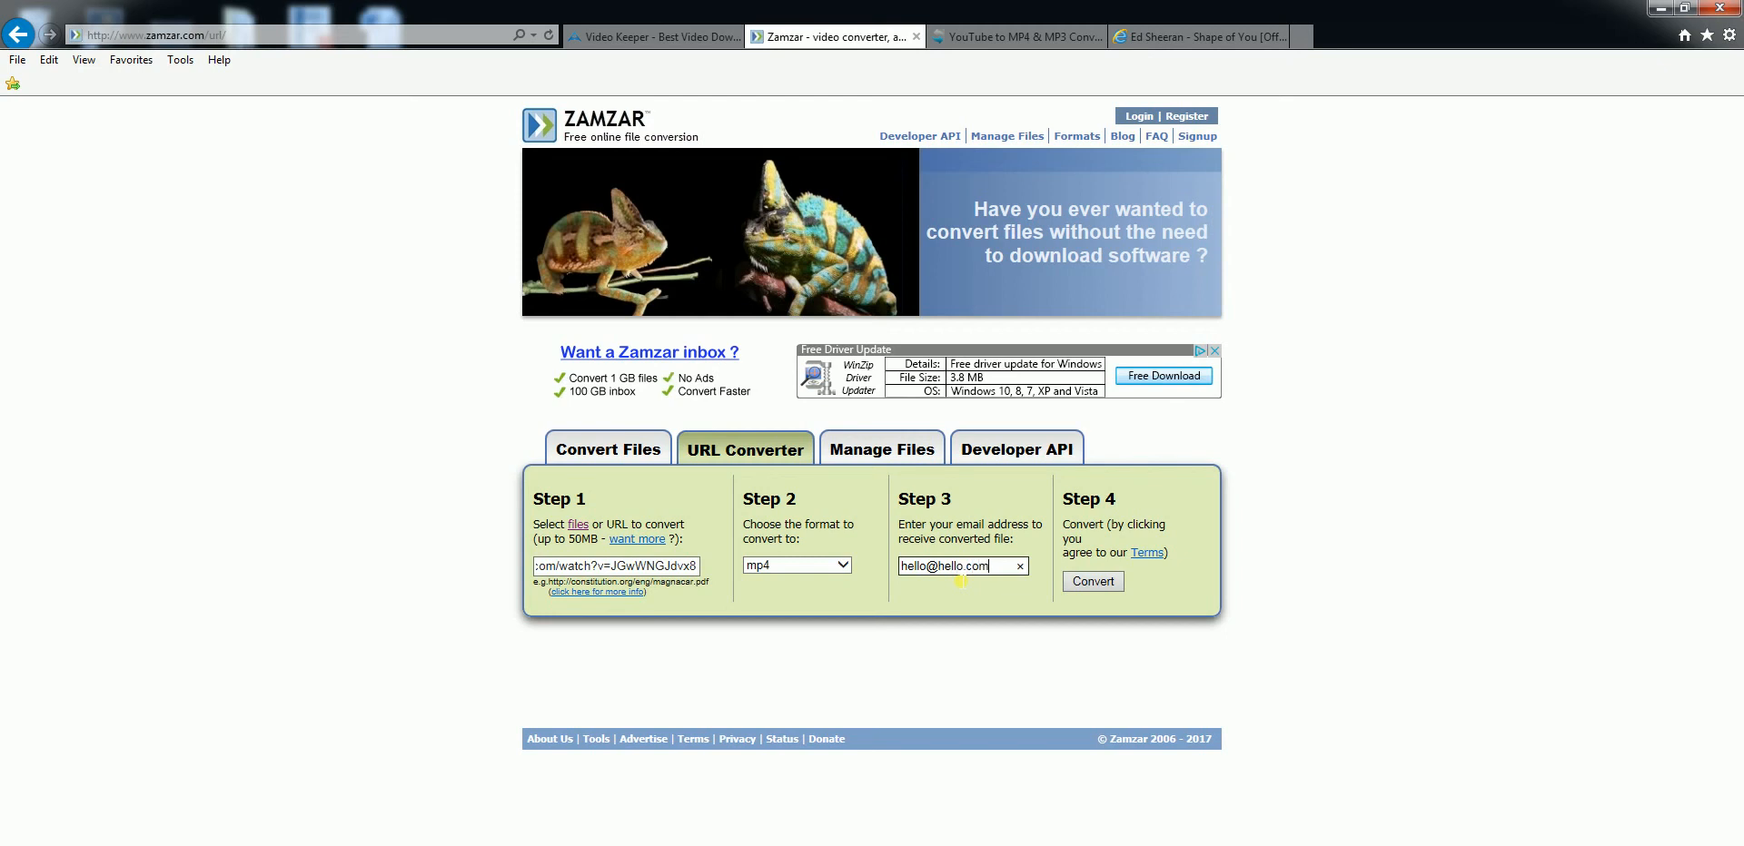
mouse_move(1260, 597)
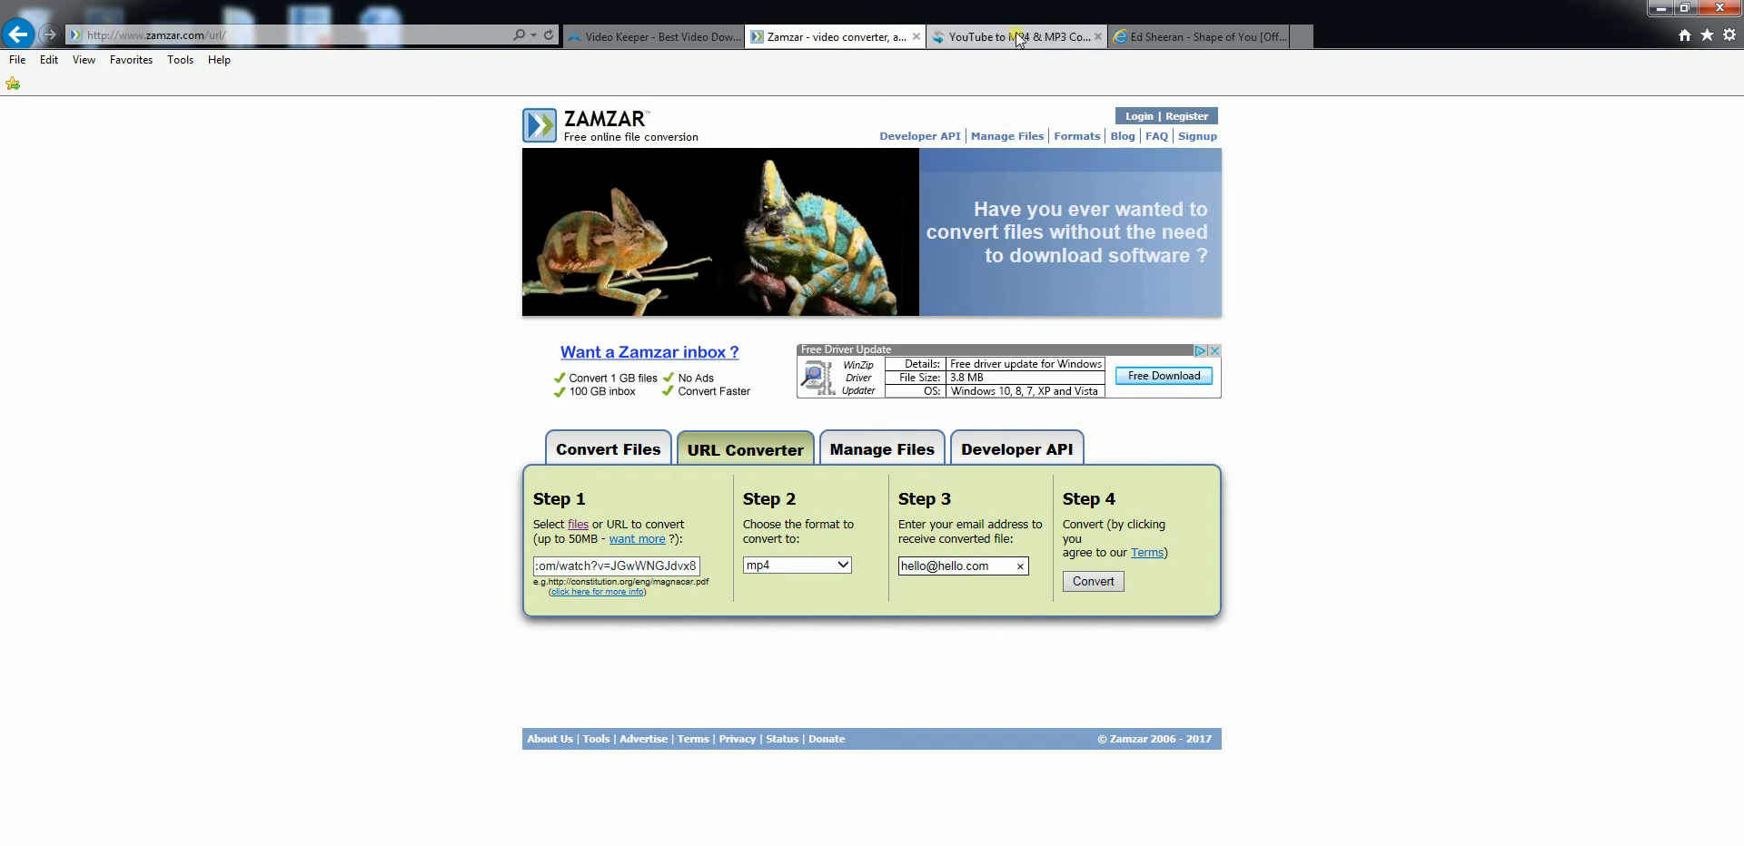
left_click(1012, 36)
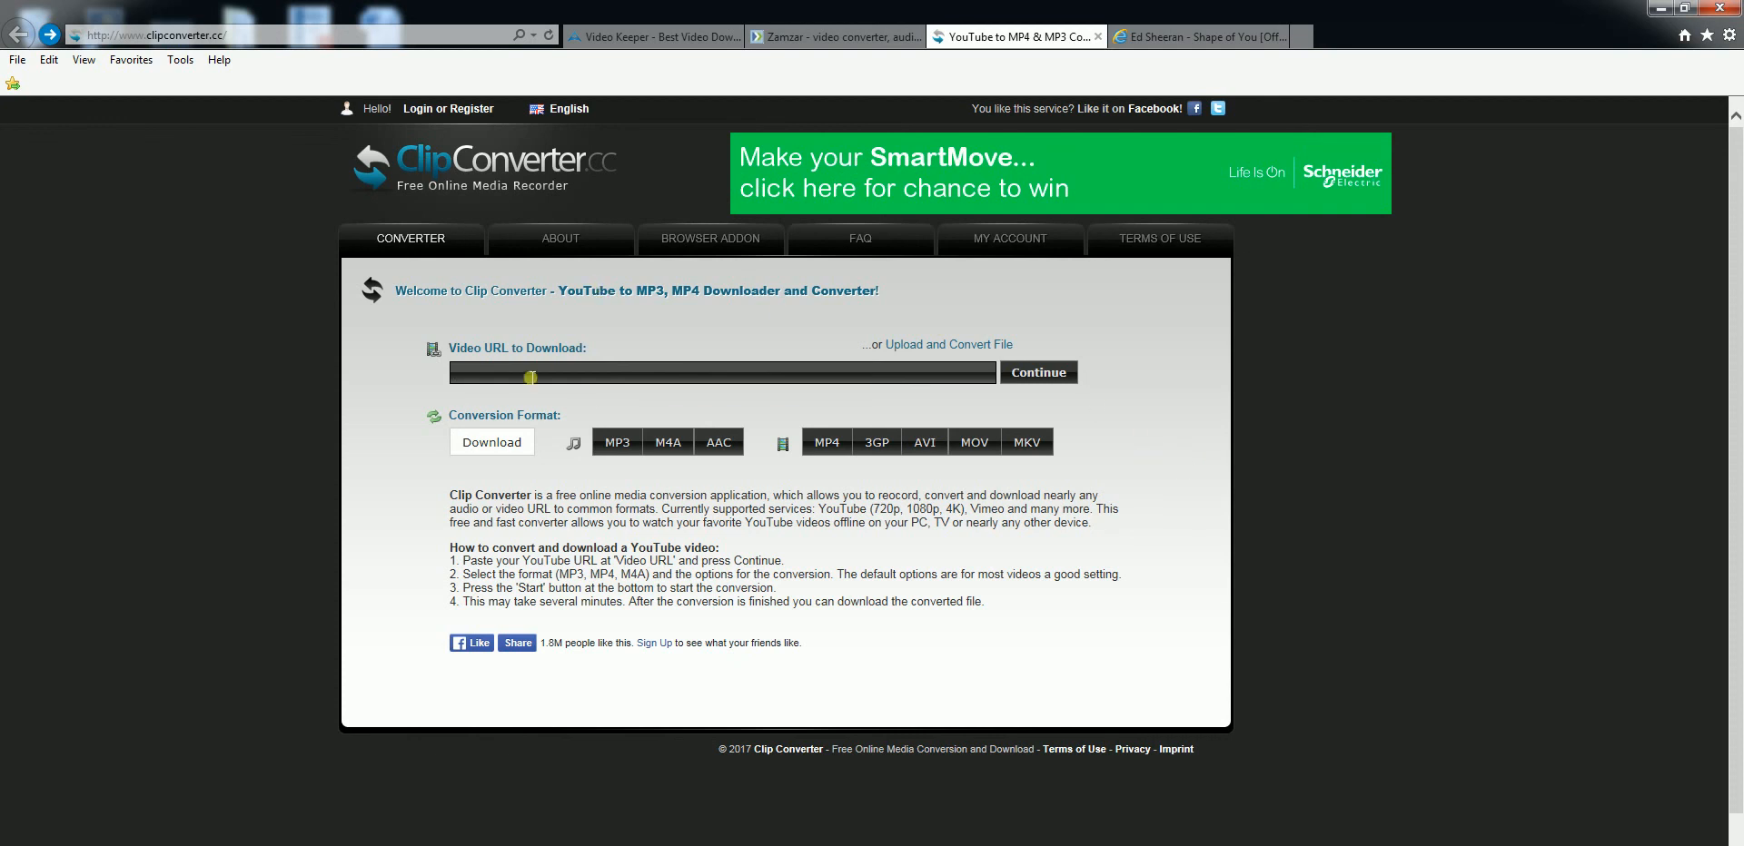
type("https://www.youtube.com/watch?v=JGwWNGJdvx8")
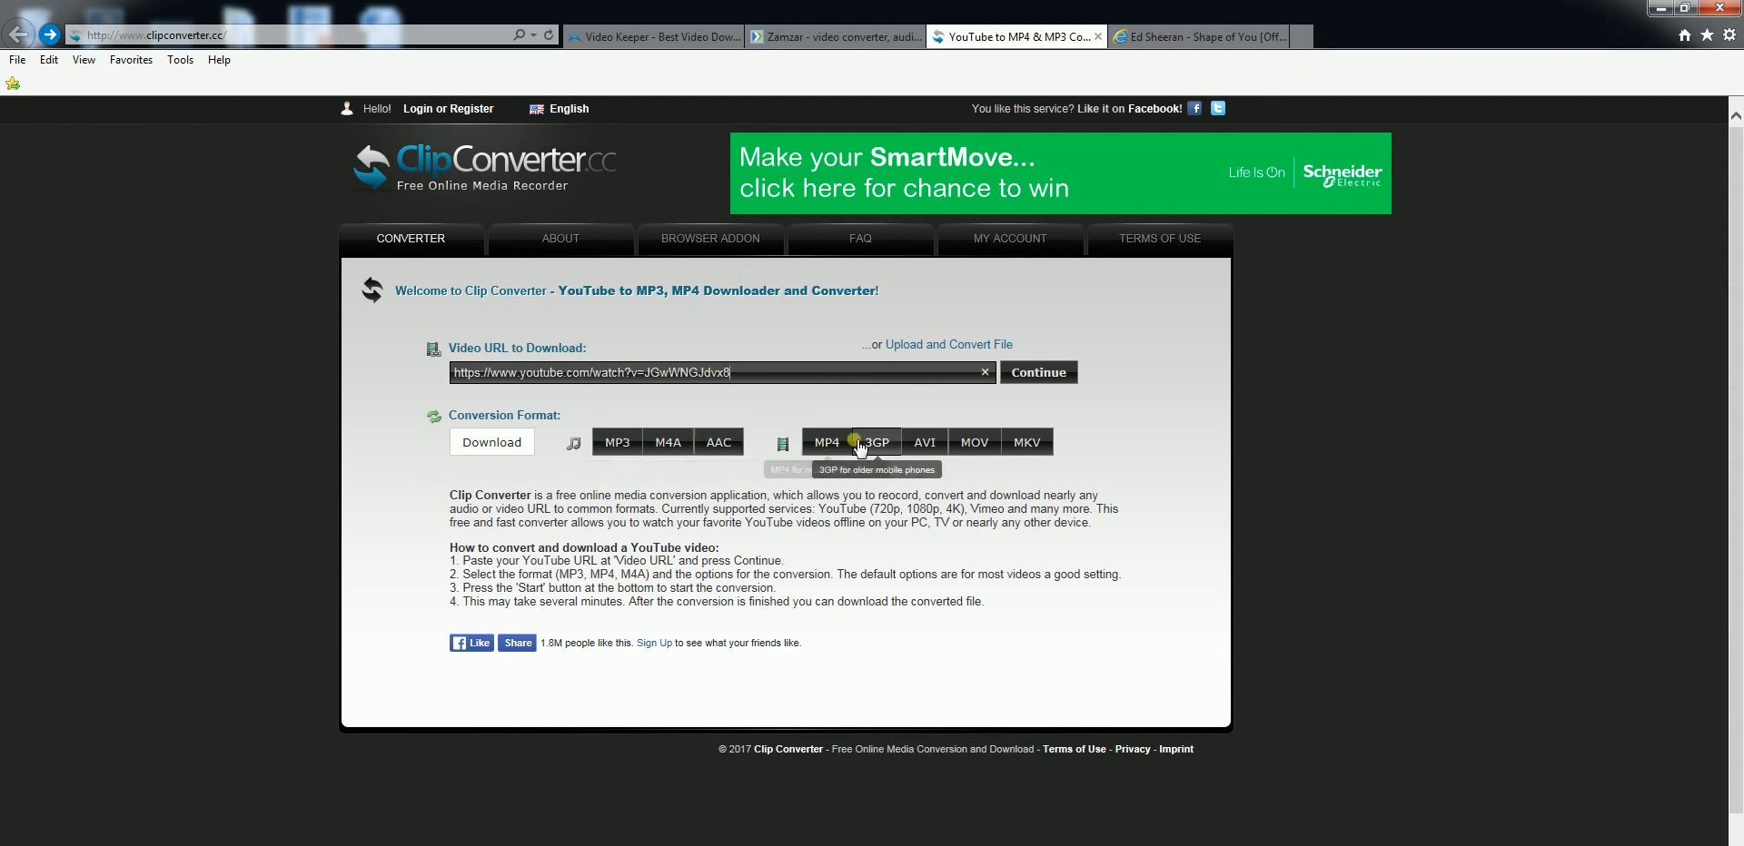
left_click(826, 442)
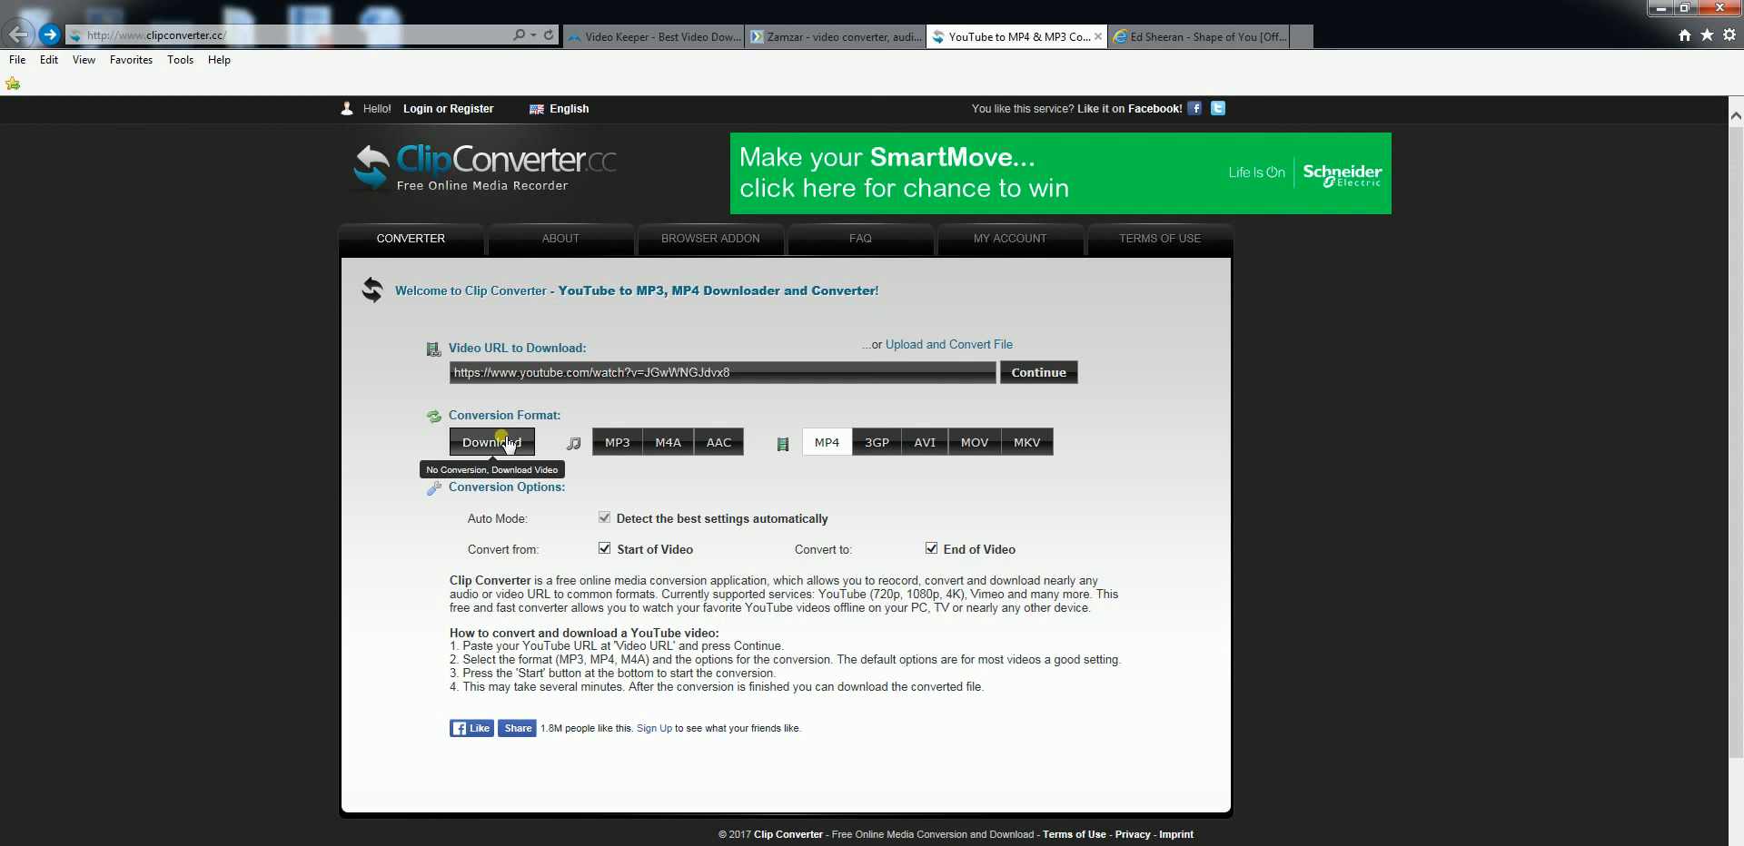
mouse_move(1081, 498)
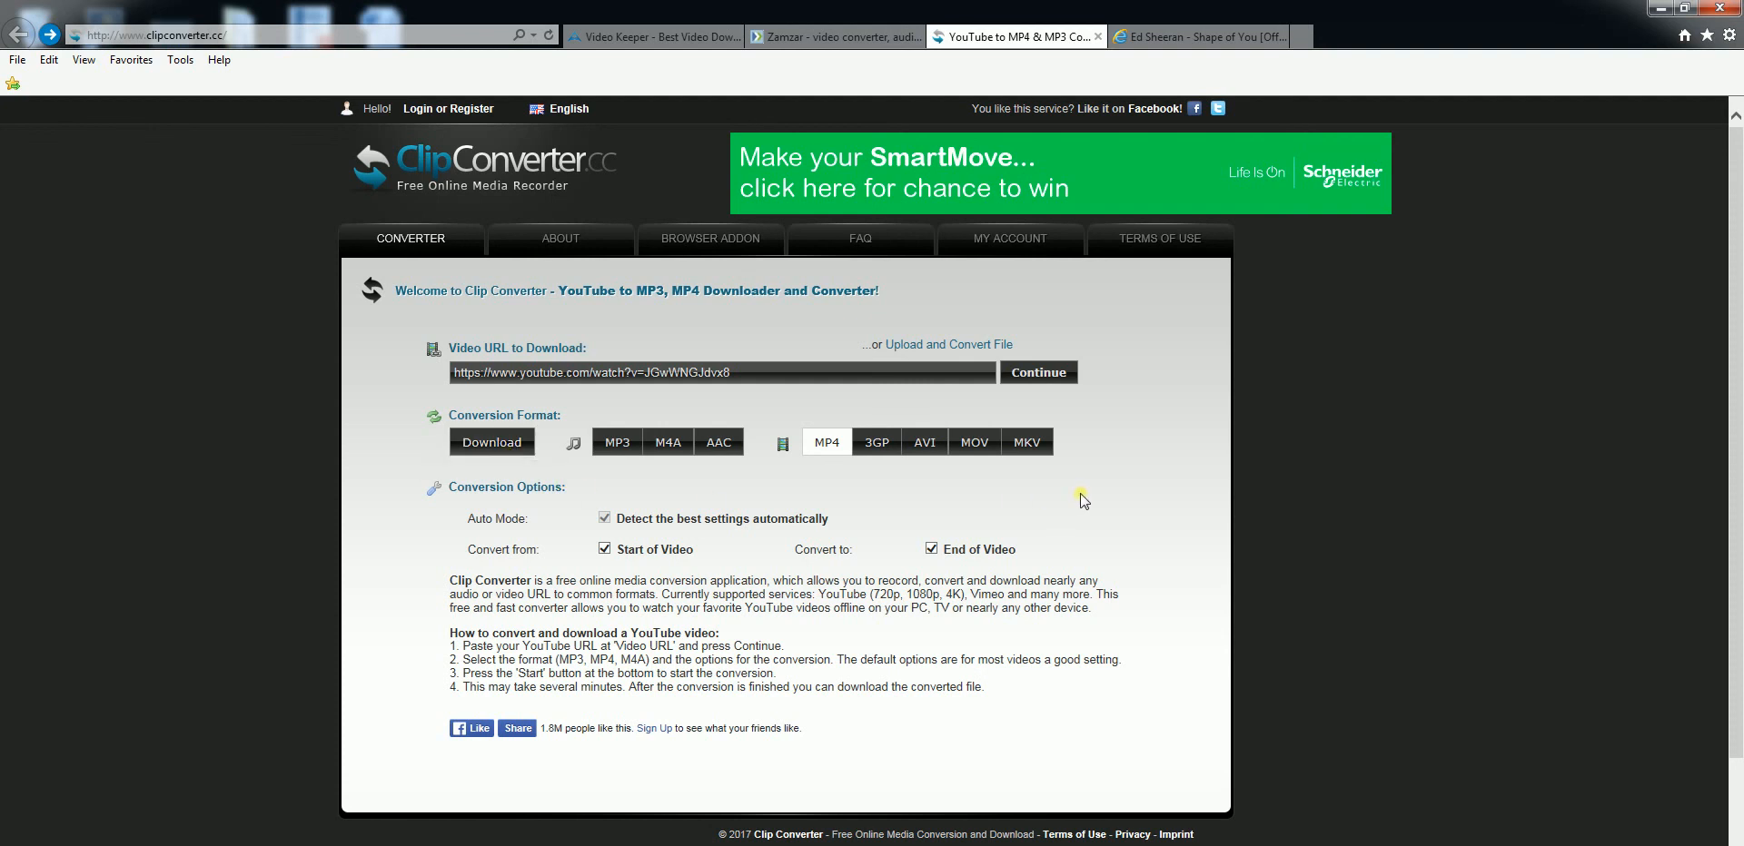
mouse_move(826, 453)
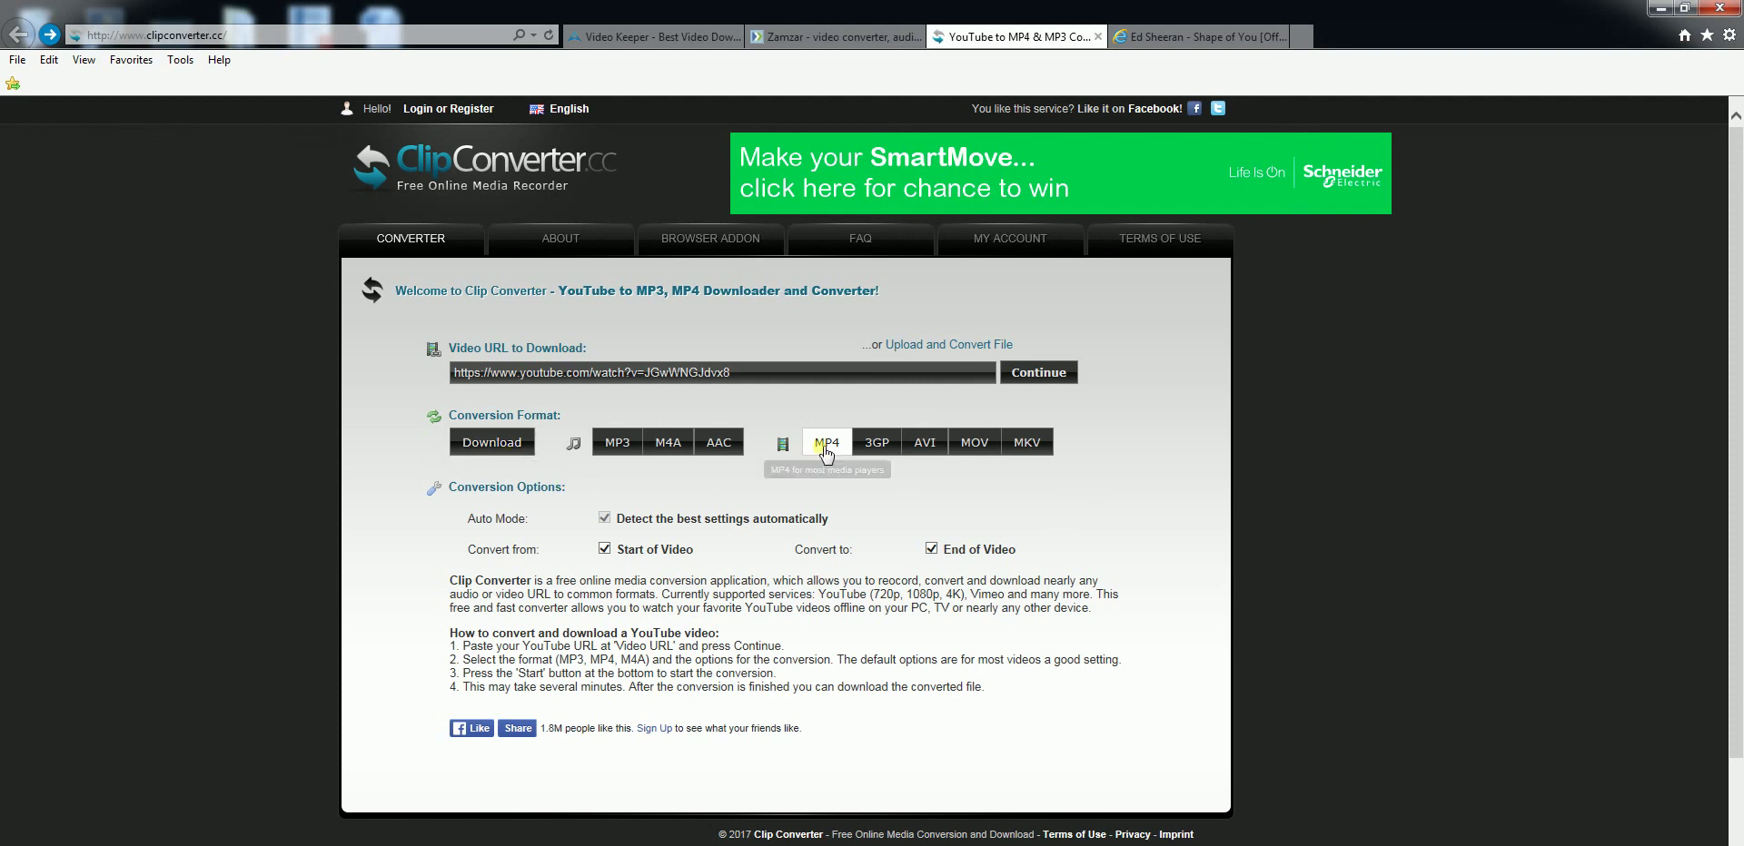